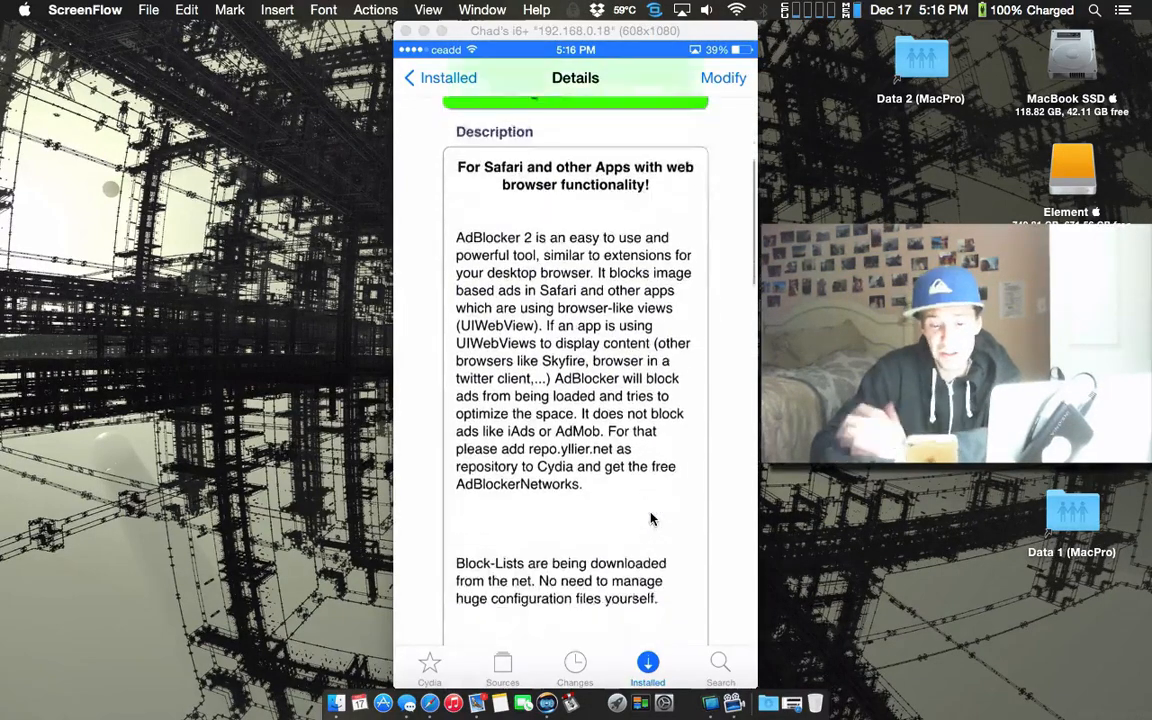
- Scroll the AdBlocker 2 Details page past its description, features and screenshots to the related tweaks
{"action": "scroll", "scroll_direction": "down", "scroll_amount": 3}
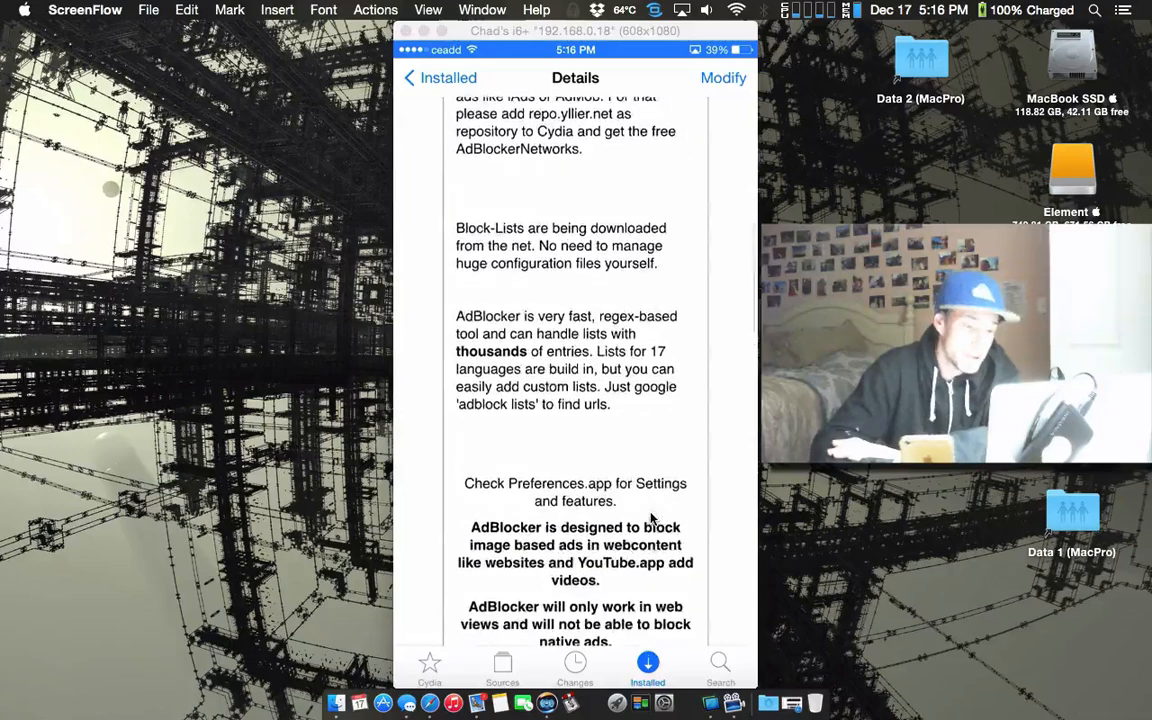
{"action": "scroll", "scroll_direction": "down", "scroll_amount": 3}
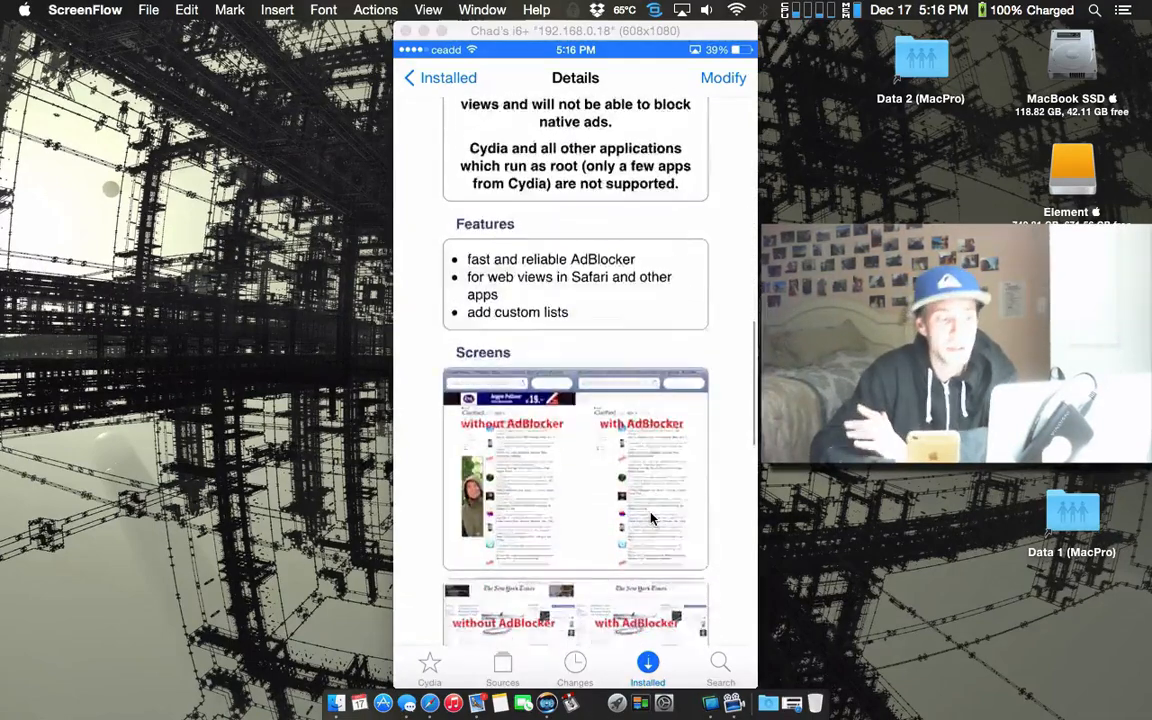
{"action": "scroll", "scroll_direction": "down", "scroll_amount": 3}
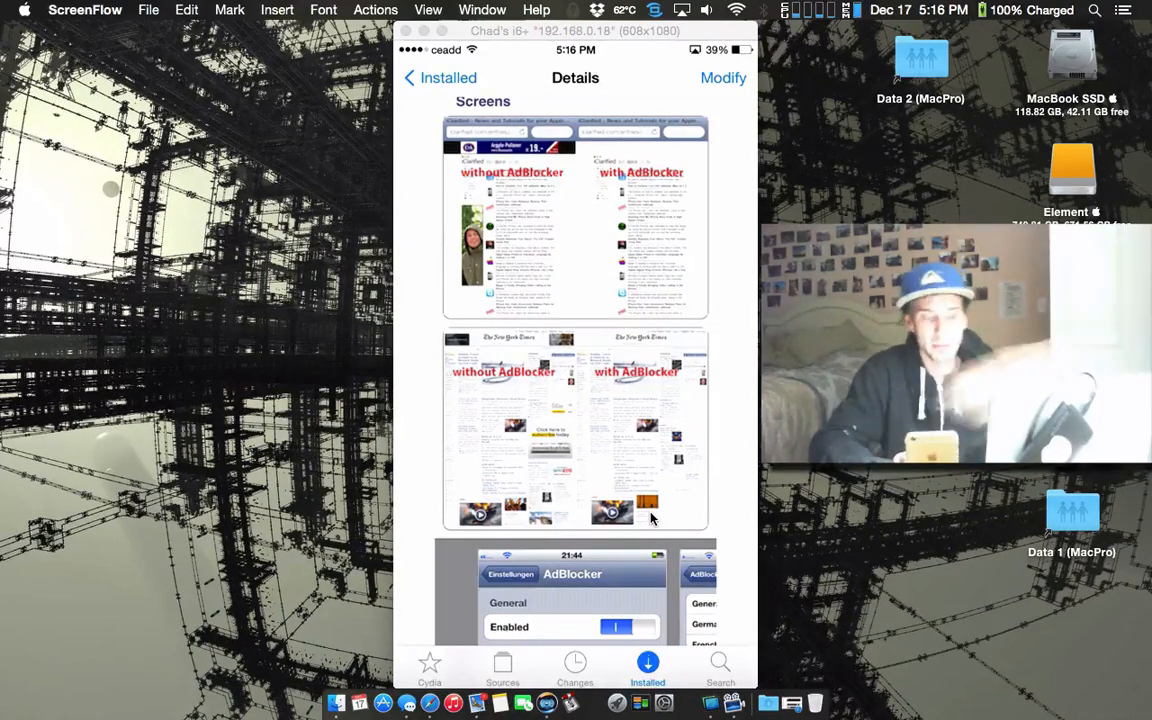
{"action": "scroll", "scroll_direction": "down", "scroll_amount": 3}
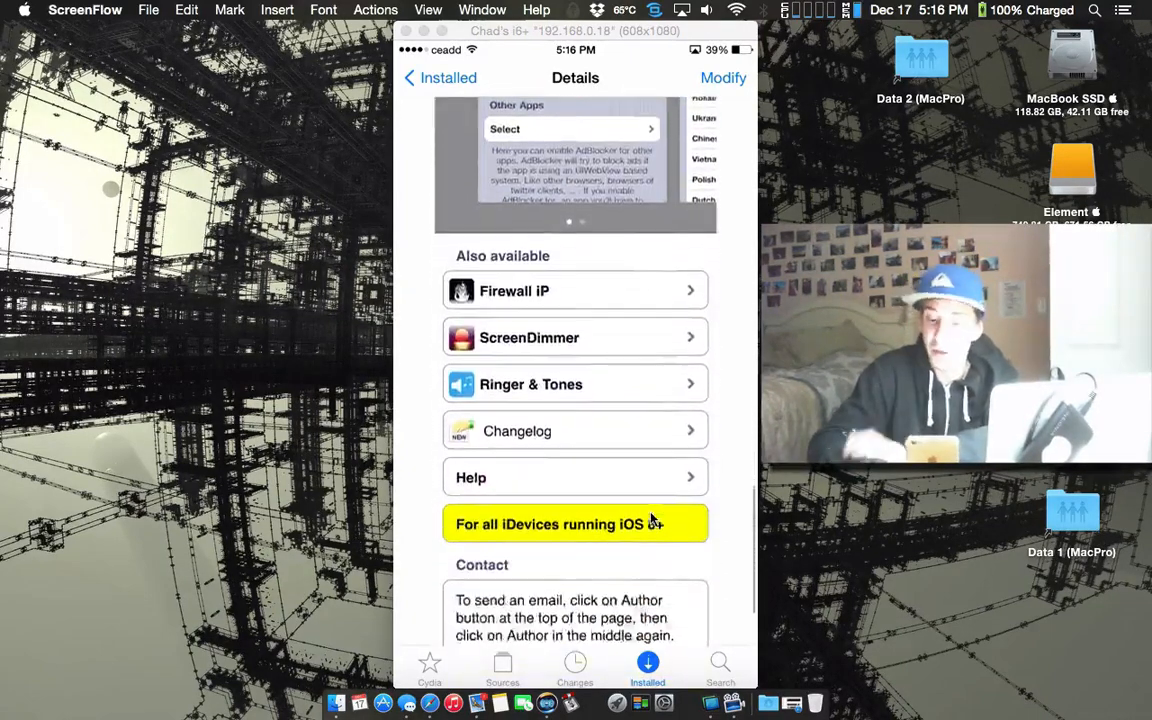
{"action": "scroll", "scroll_direction": "down", "scroll_amount": 3}
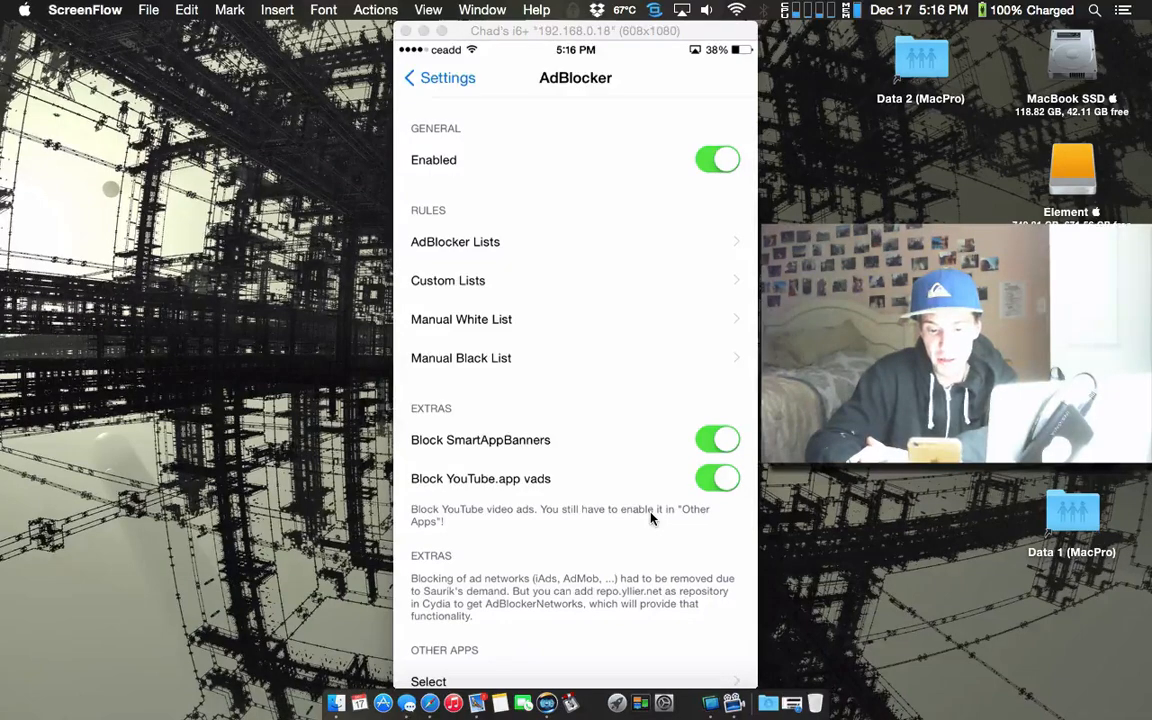
- View the AdBlocker Lists screen showing General and English enabled, then return to AdBlocker settings
{"action": "scroll", "scroll_direction": "down", "scroll_amount": 3}
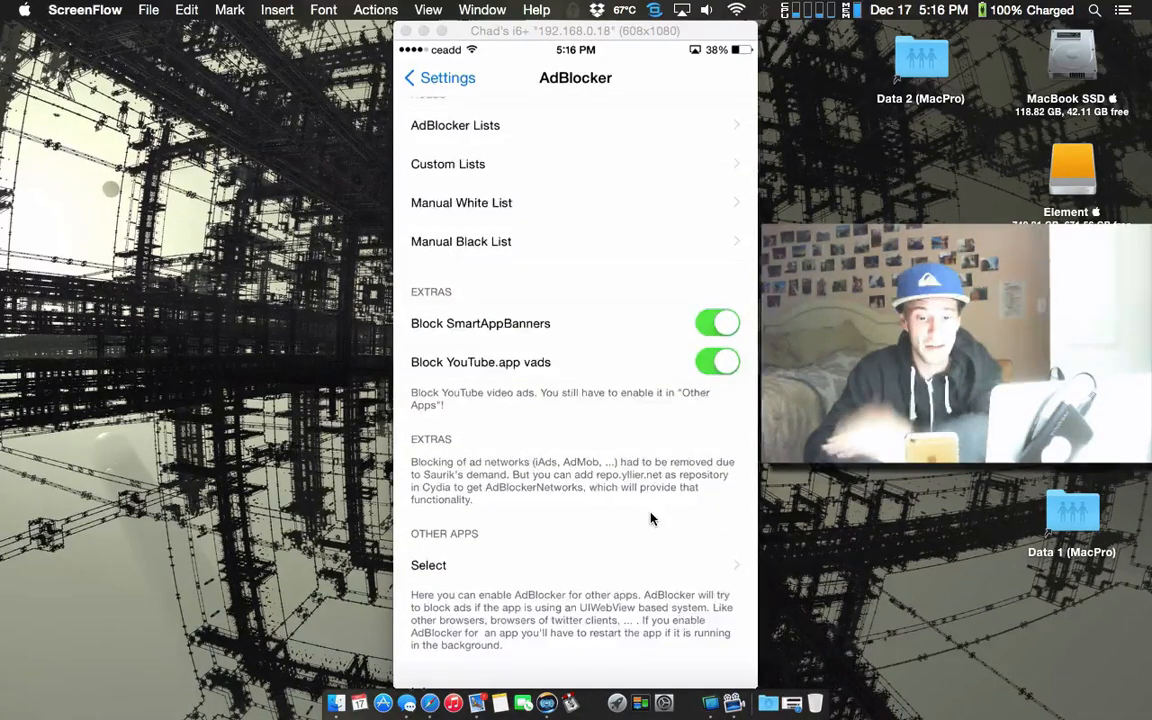
{"action": "left_click", "coordinate": [456, 124]}
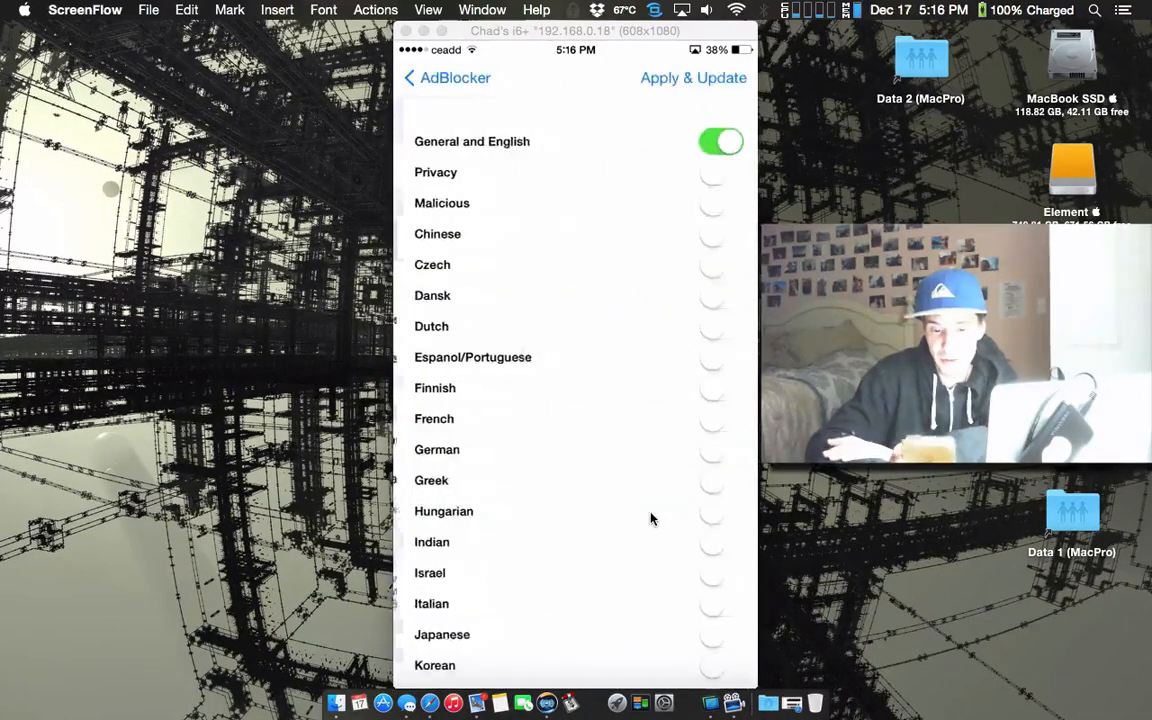
{"action": "left_click", "coordinate": [410, 76]}
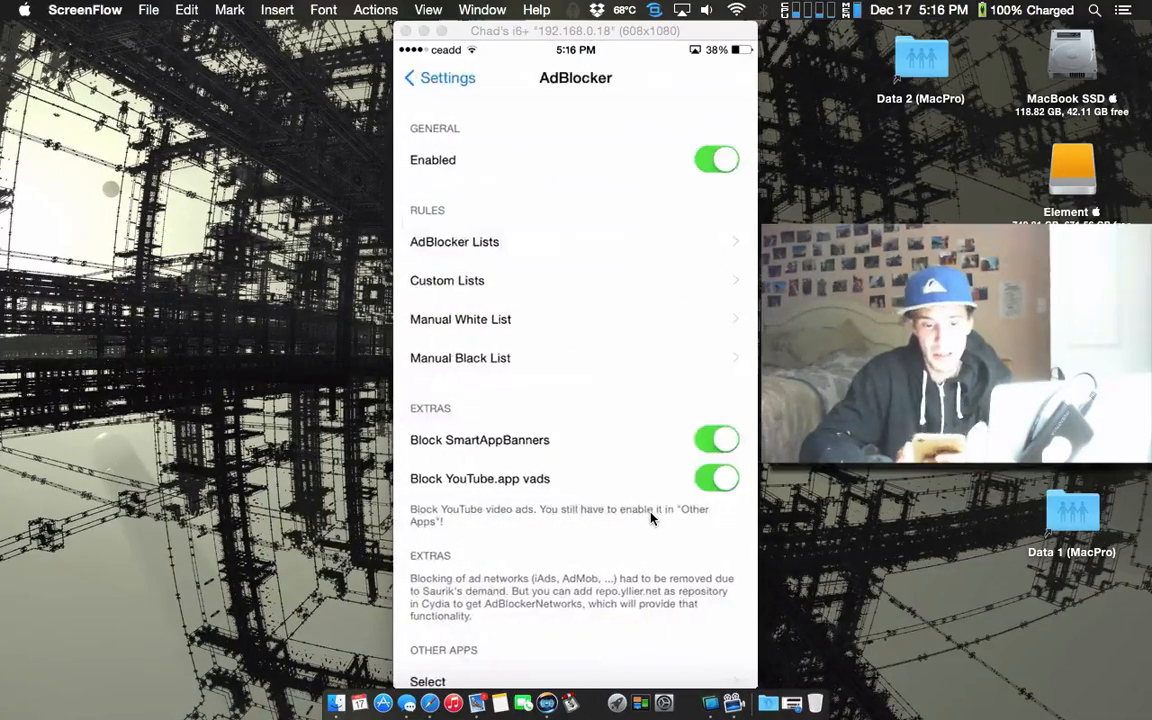
- Reach Other Apps and choose Select to show the apps AdBlocker can work in
{"action": "scroll", "scroll_direction": "down", "scroll_amount": 3}
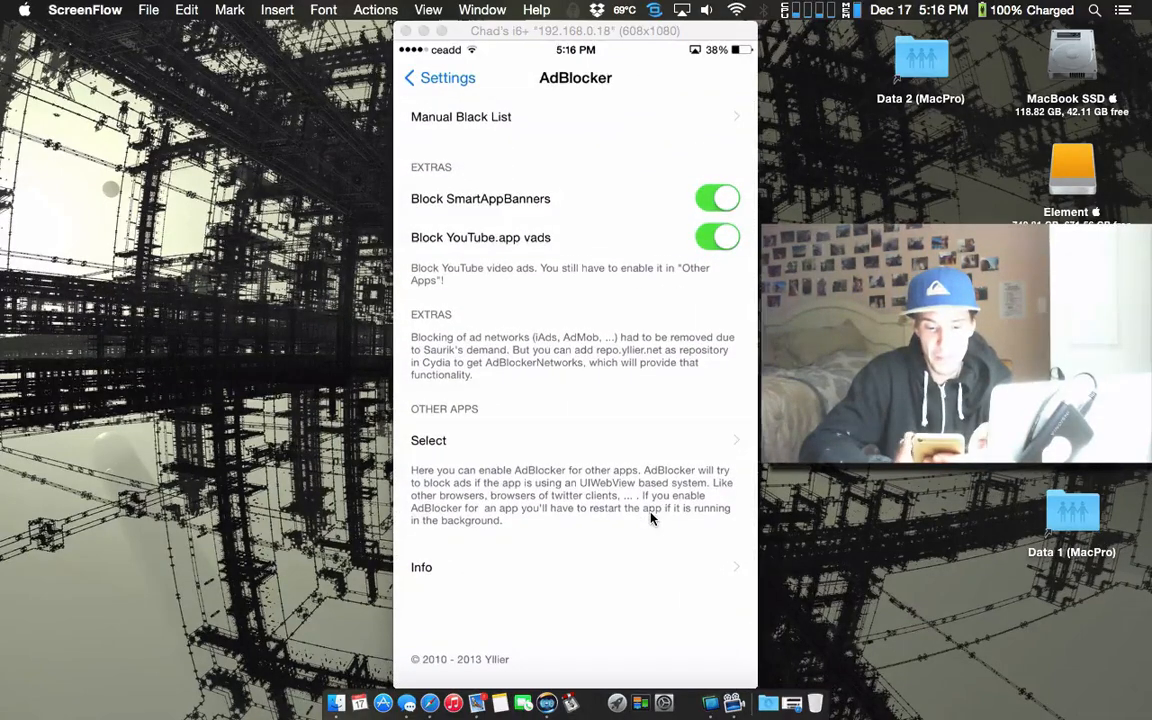
{"action": "left_click", "coordinate": [428, 440]}
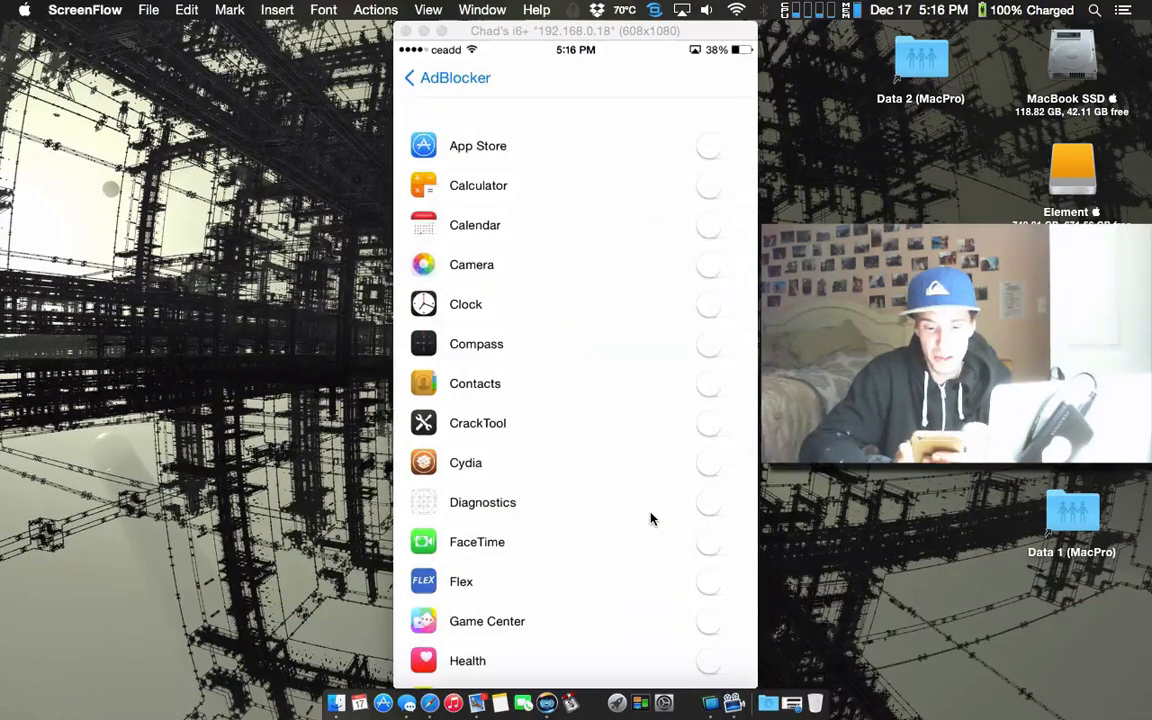
- Scroll the Other Apps list showing Mail, Safari, Facebook, Tweetbot and YouTube enabled, then go back
{"action": "scroll", "scroll_direction": "down", "scroll_amount": 3}
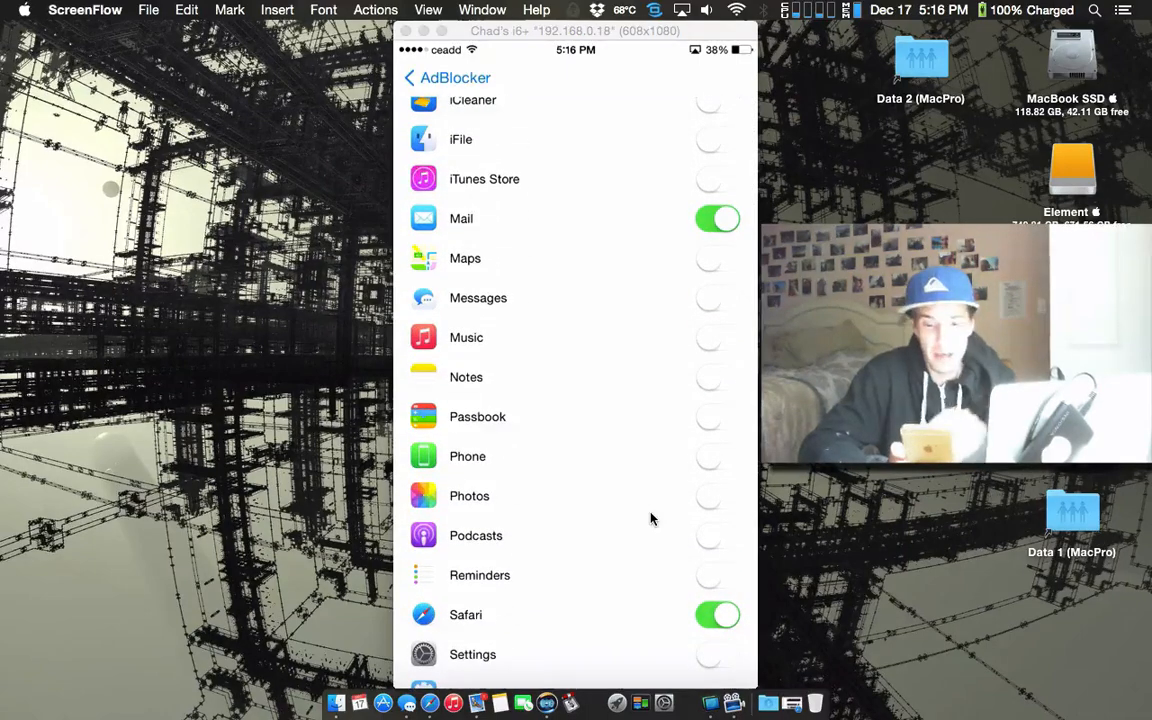
{"action": "scroll", "scroll_direction": "down", "scroll_amount": 3}
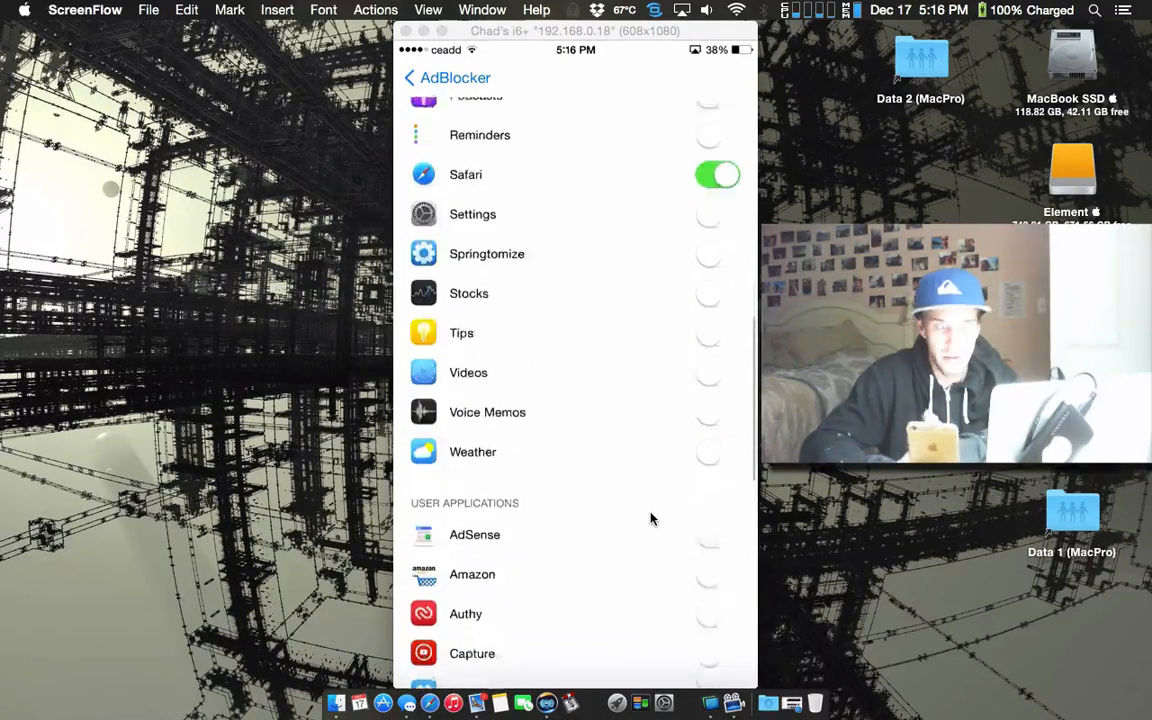
{"action": "scroll", "scroll_direction": "down", "scroll_amount": 3}
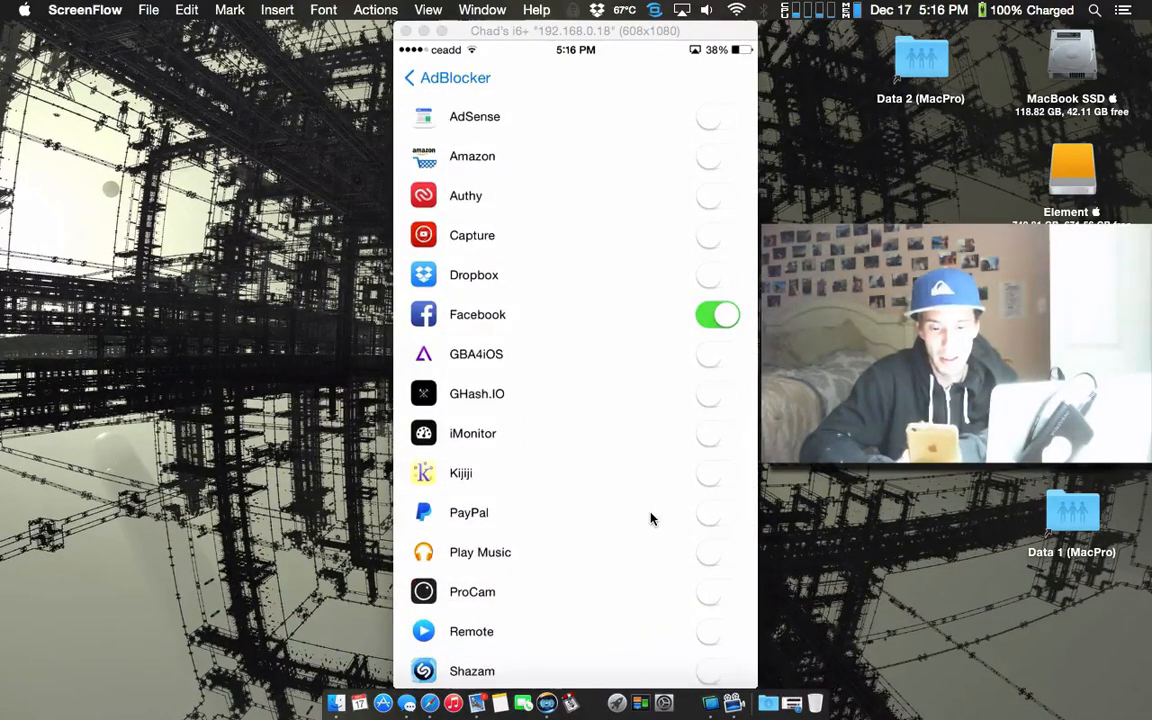
{"action": "scroll", "scroll_direction": "down", "scroll_amount": 3}
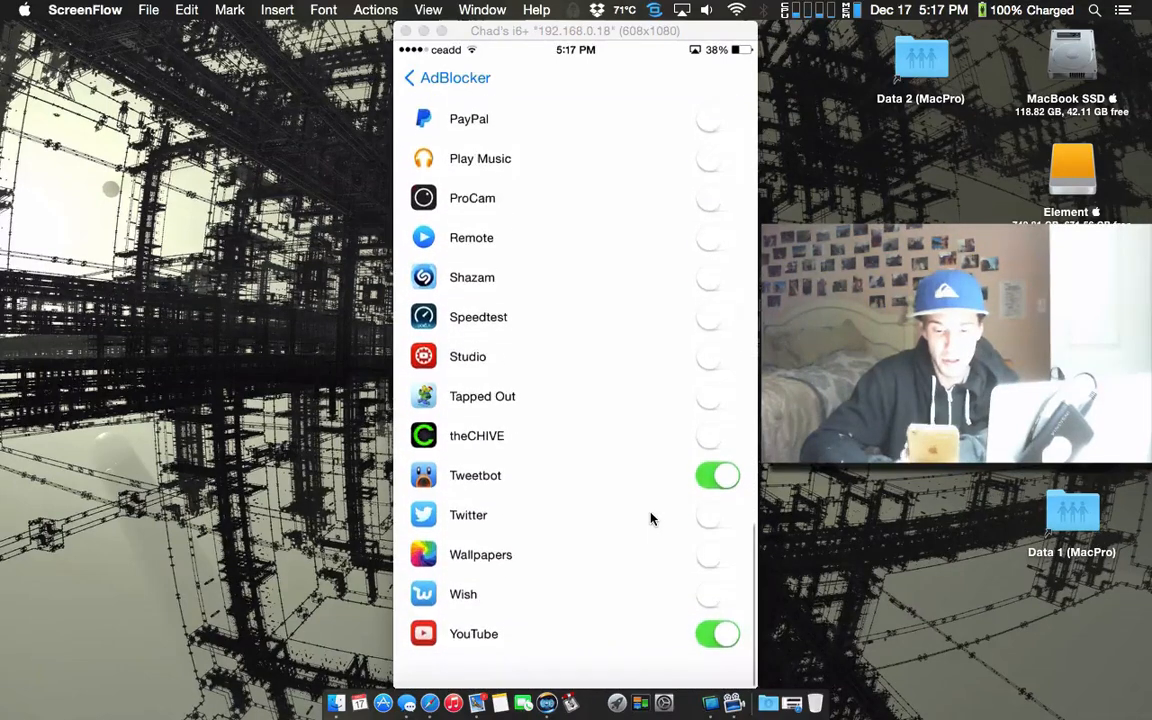
{"action": "left_click", "coordinate": [716, 516]}
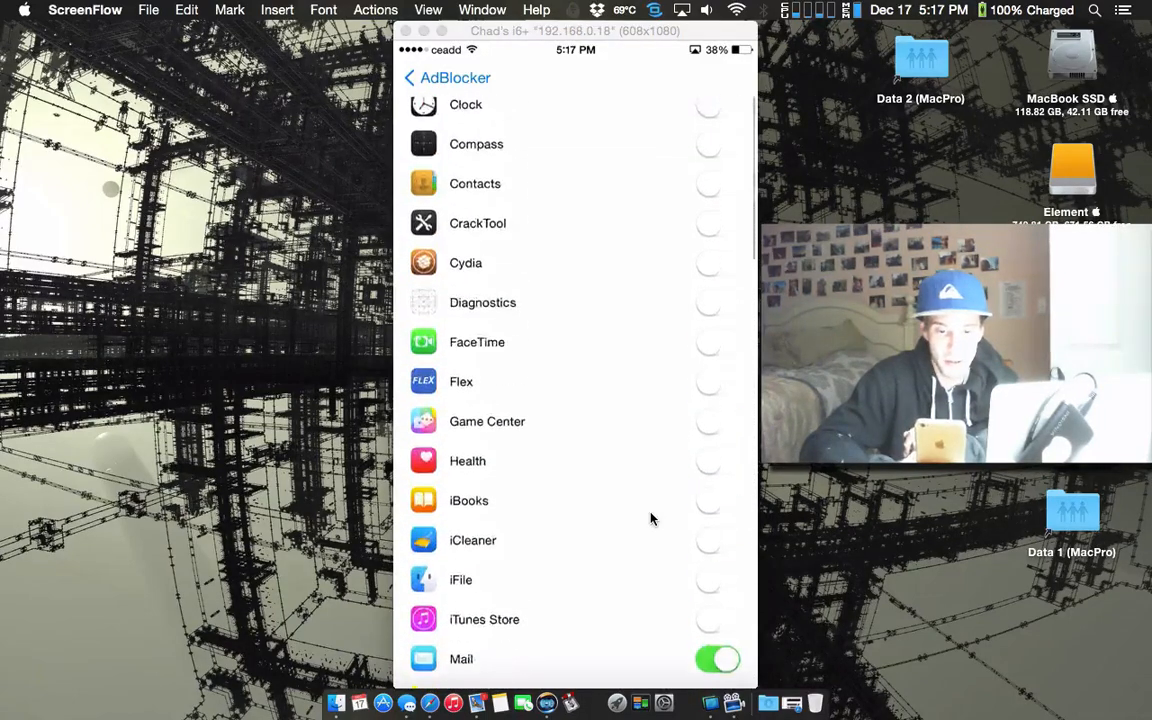
- Review the remaining AdBlocker settings and leave Settings for the Home screen to launch Safari
{"action": "scroll", "scroll_direction": "down", "scroll_amount": 3}
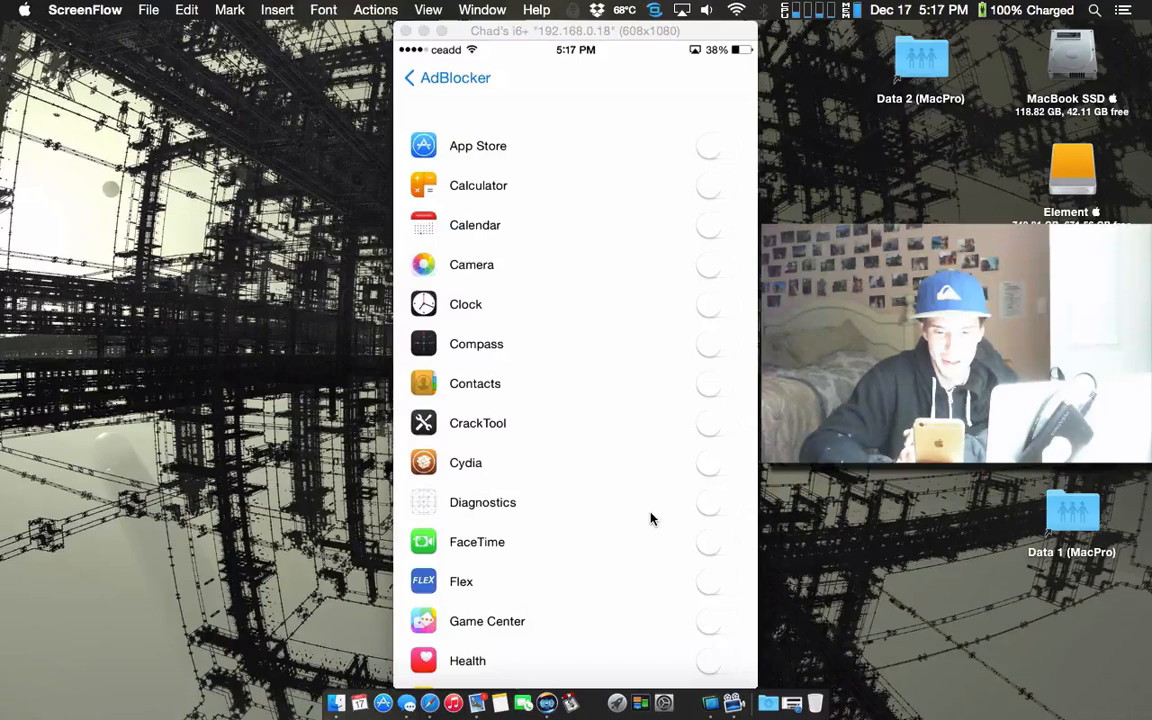
{"action": "scroll", "scroll_direction": "down", "scroll_amount": 3}
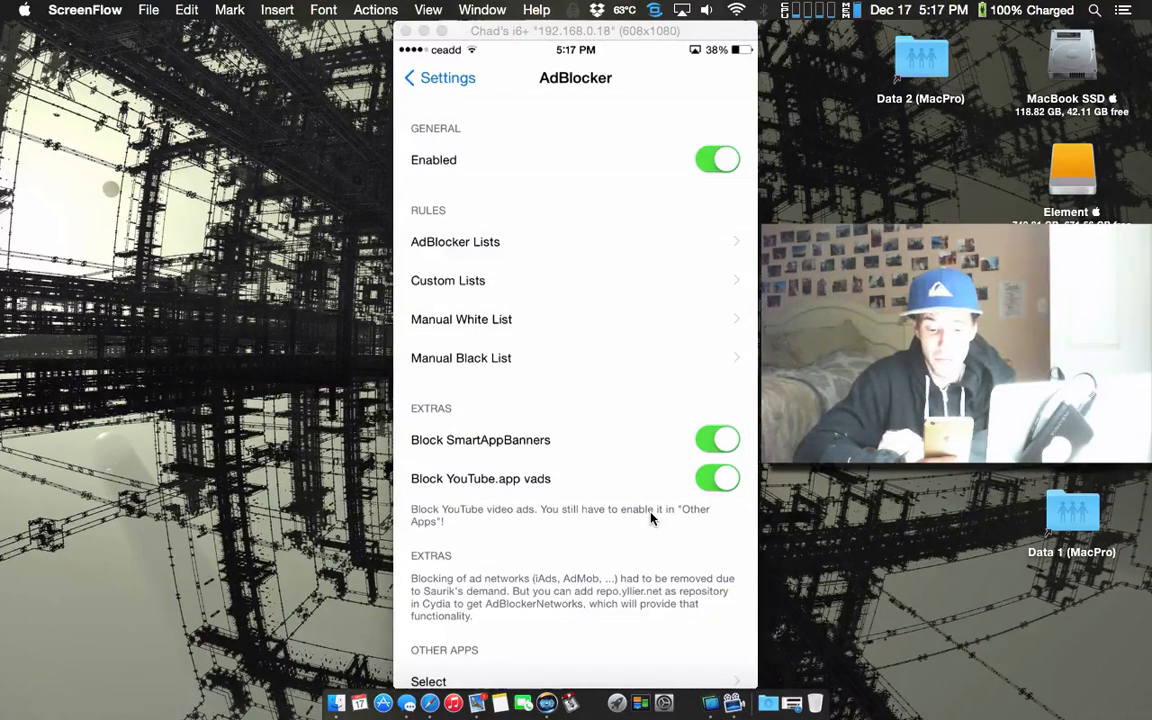
{"action": "key", "text": "home"}
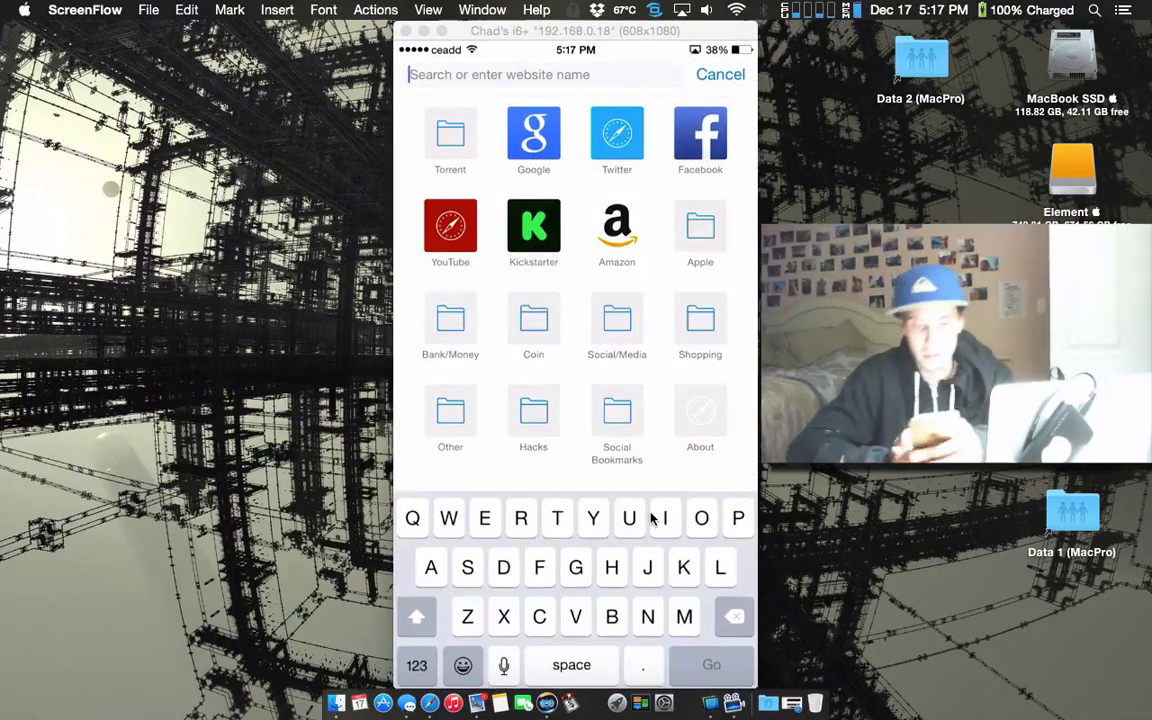
- Search Google for 'test adblock' from the Safari address bar
{"action": "type", "text": "test a"}
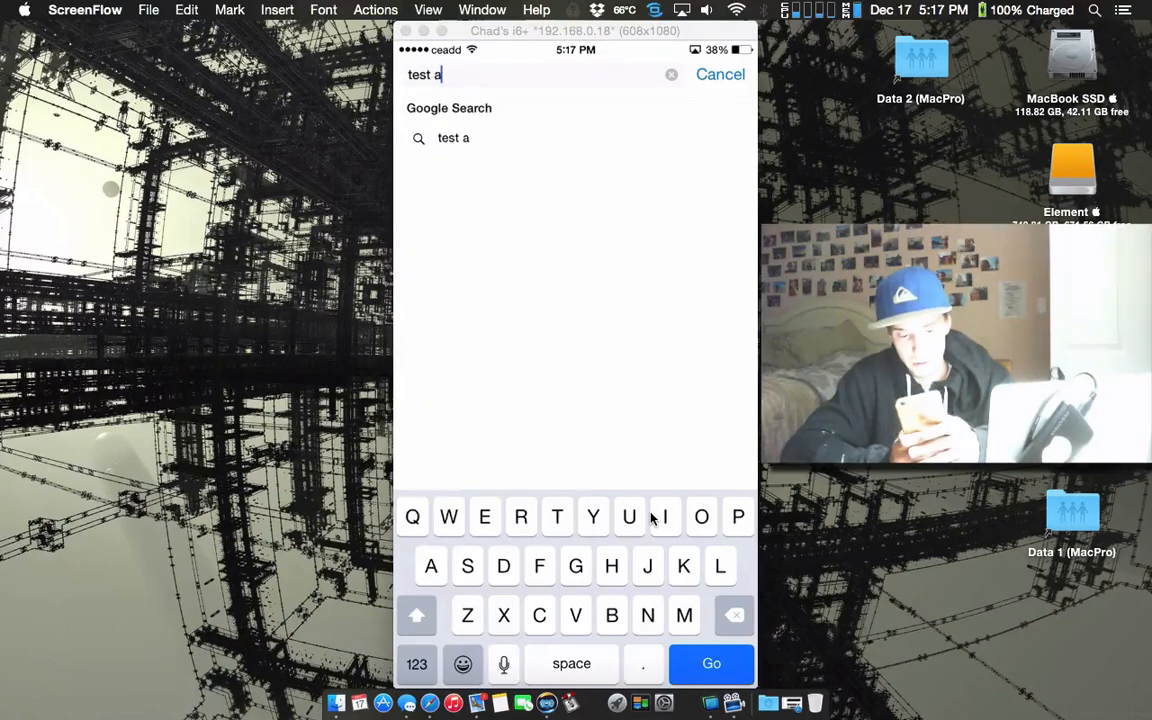
{"action": "type", "text": "dblock"}
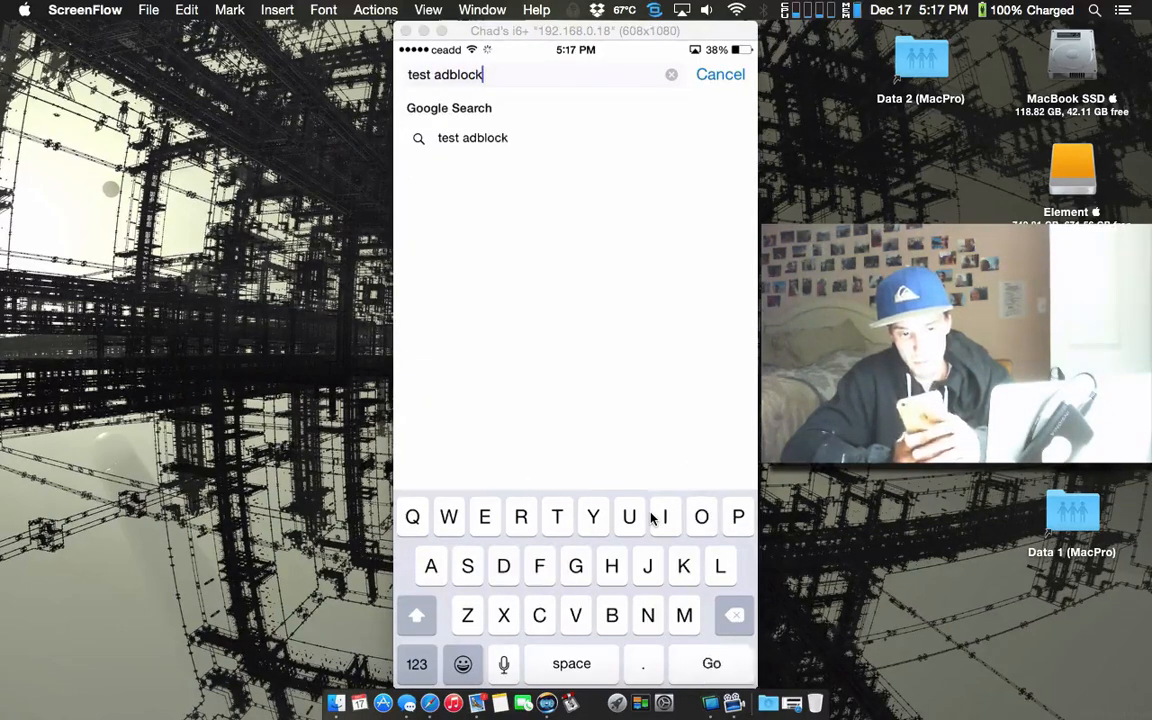
{"action": "left_click", "coordinate": [712, 664]}
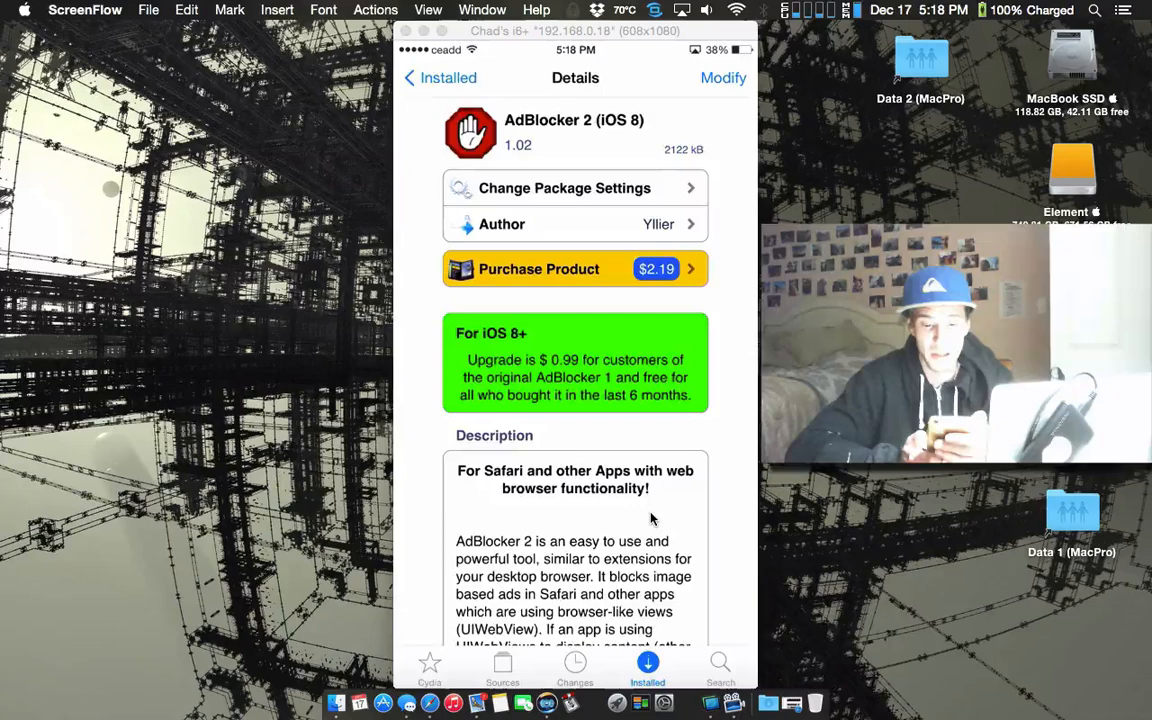
- From the Changes tab, view the free AdBlocker 2 (iOS 8) 1.02K package's upload details
{"action": "left_click", "coordinate": [574, 664]}
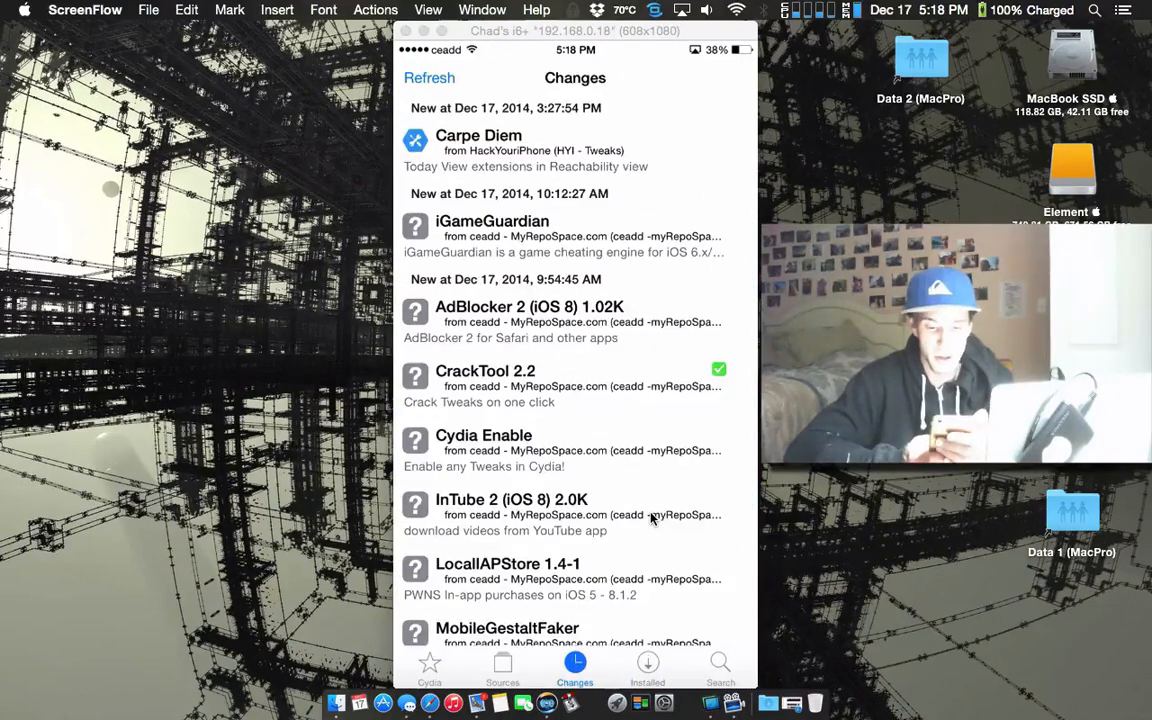
{"action": "left_click", "coordinate": [530, 306]}
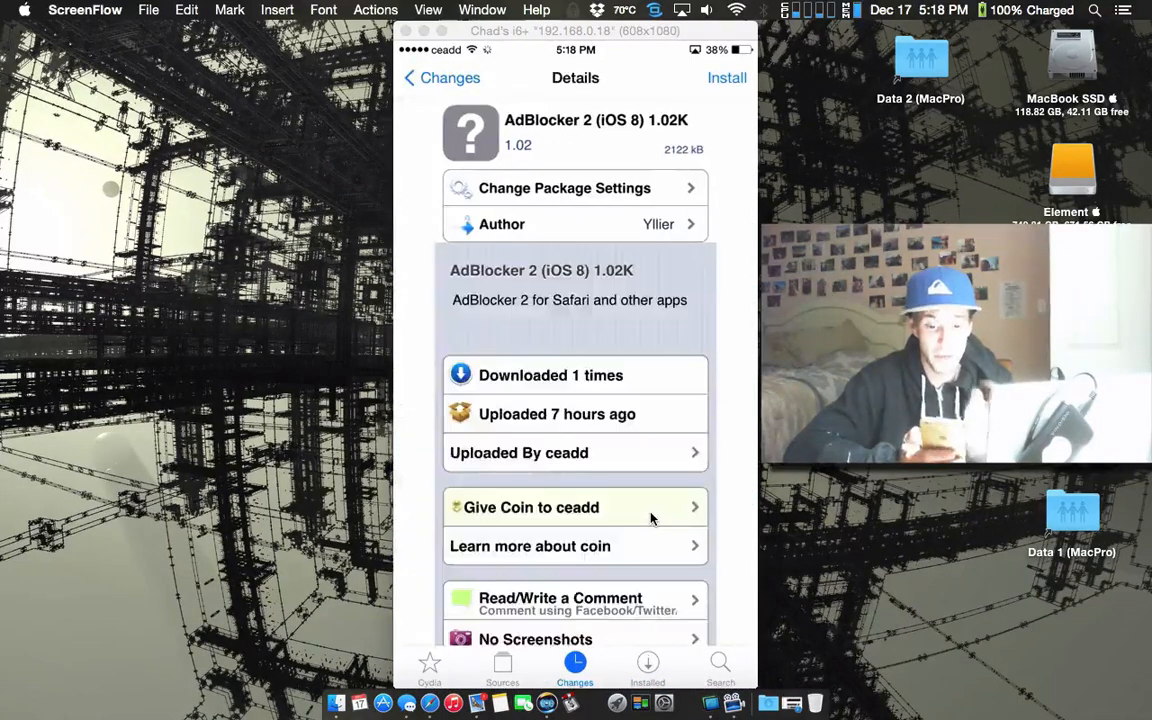
{"action": "scroll", "scroll_direction": "down", "scroll_amount": 3}
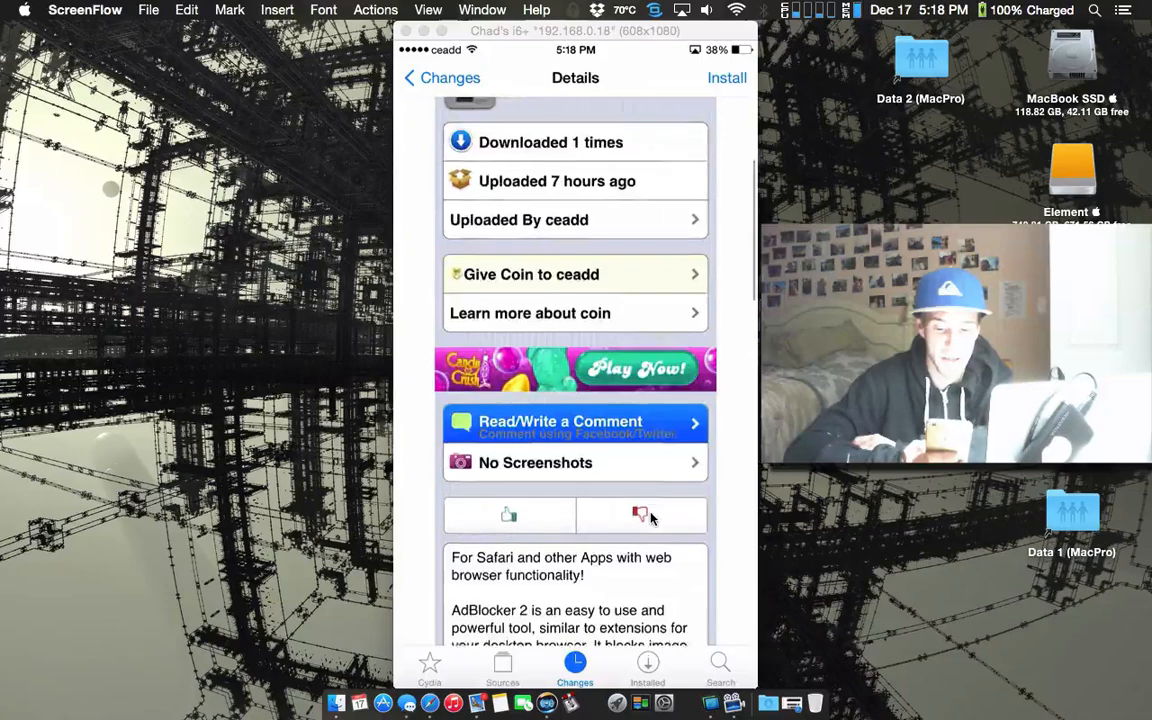